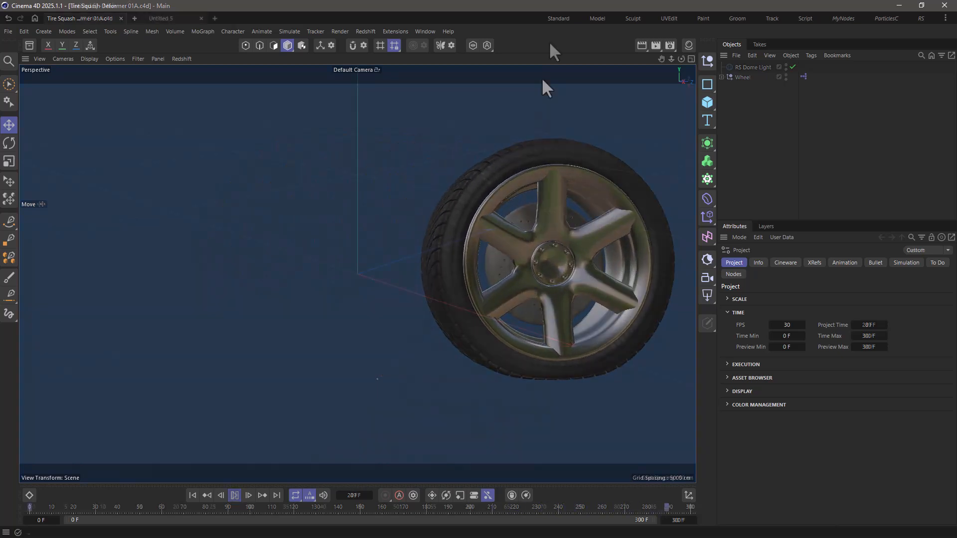
- Add a Torus primitive to the empty Untitled 5 scene
{"action": "left_click", "coordinate": [161, 18]}
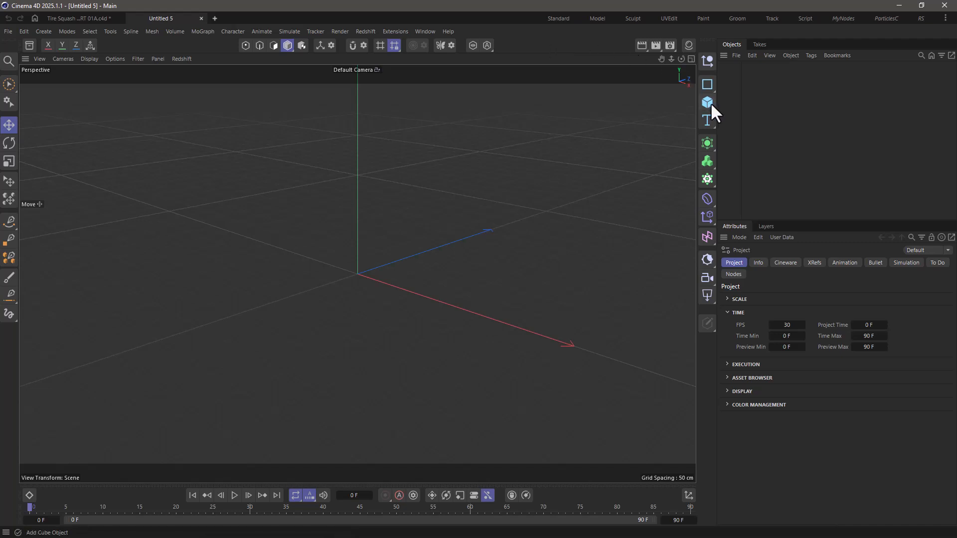
{"action": "left_click", "coordinate": [708, 102]}
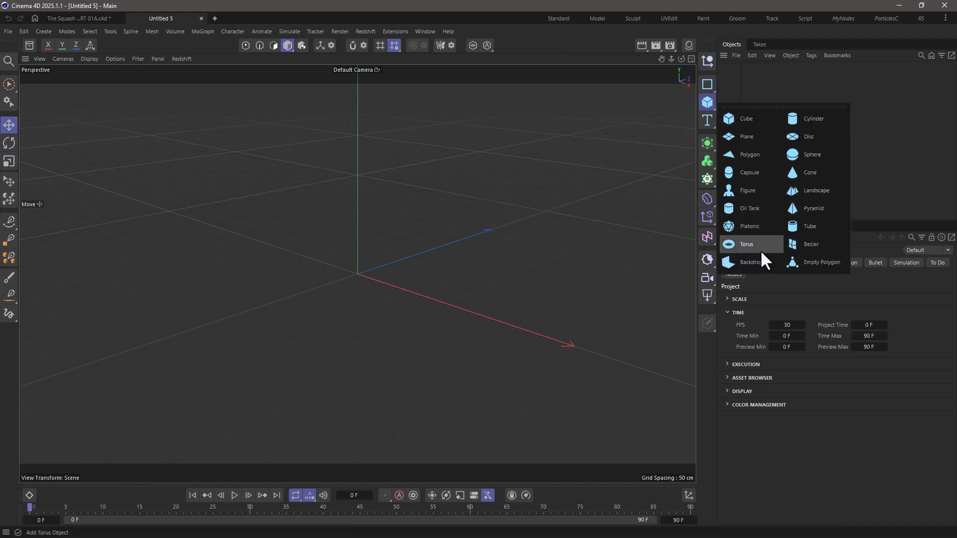
{"action": "left_click", "coordinate": [746, 244]}
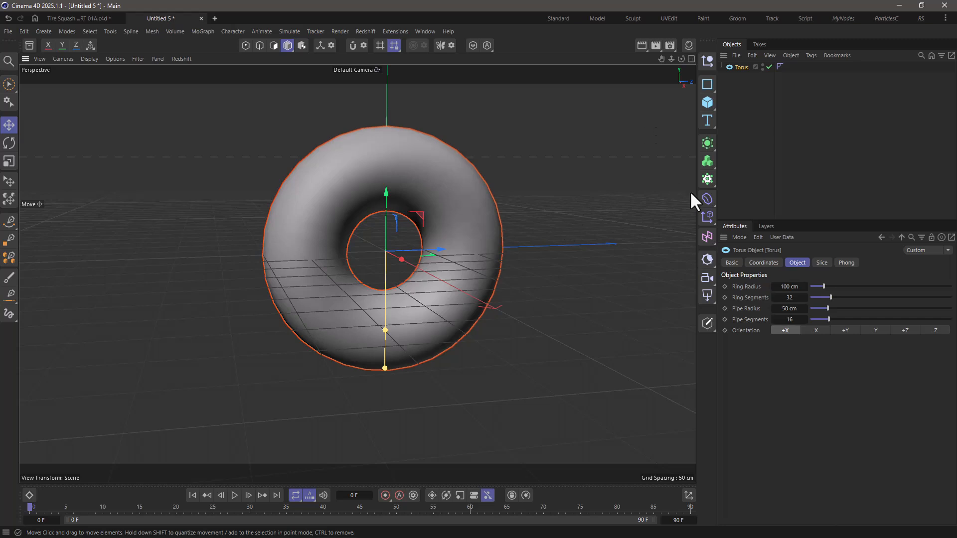
- Nest an FFD under the torus with Grid Points Y 10 and Grid Size X 108 cm
{"action": "left_click", "coordinate": [706, 198]}
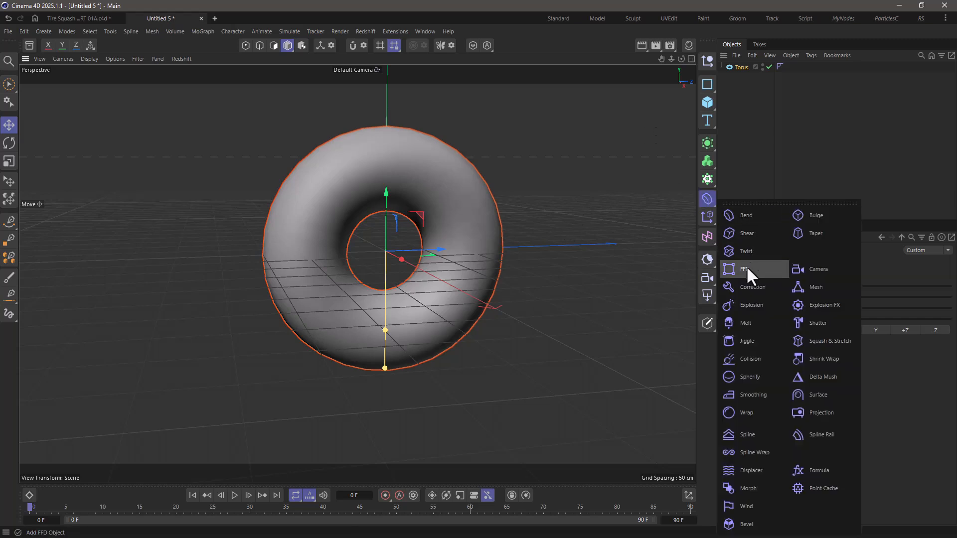
{"action": "left_click", "coordinate": [746, 269]}
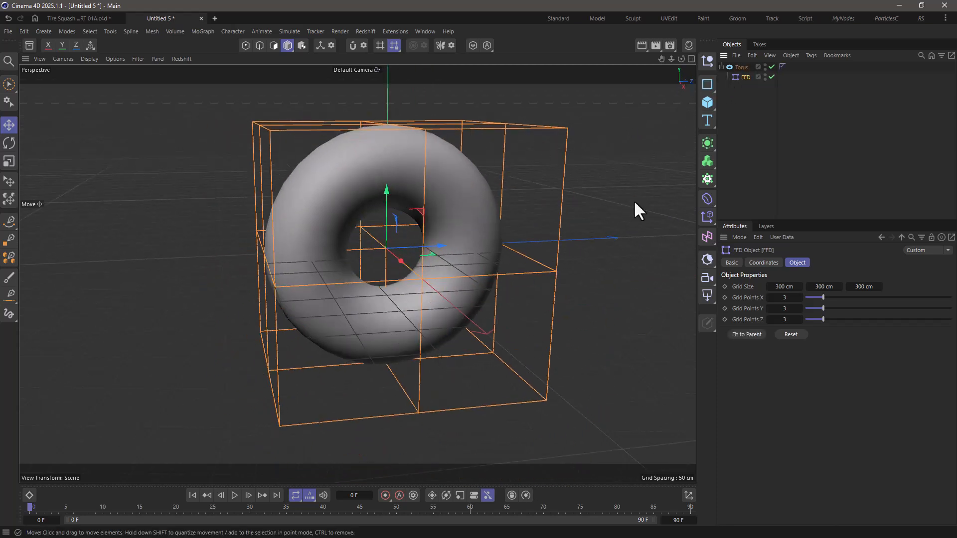
{"action": "left_click_drag", "start_coordinate": [824, 308], "coordinate": [860, 308]}
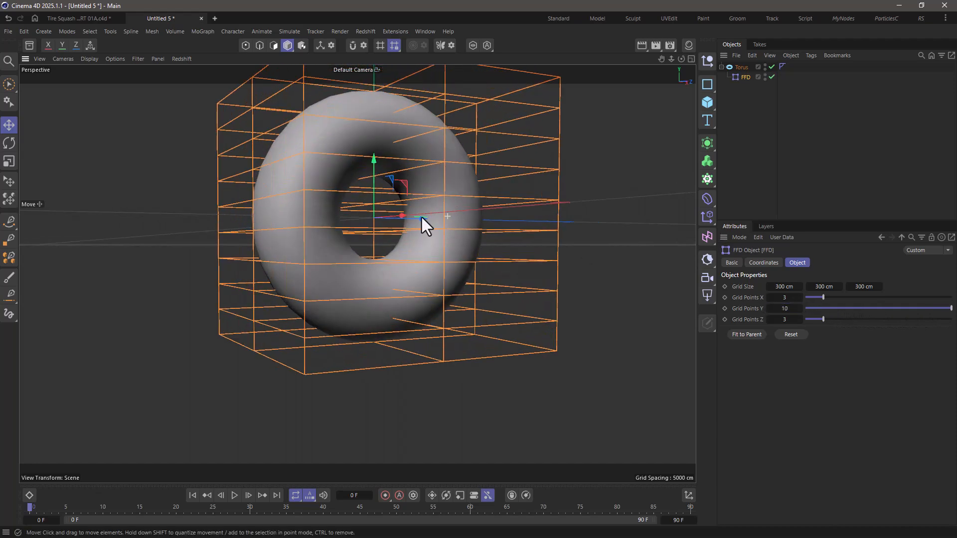
{"action": "left_click_drag", "start_coordinate": [784, 286], "coordinate": [800, 286]}
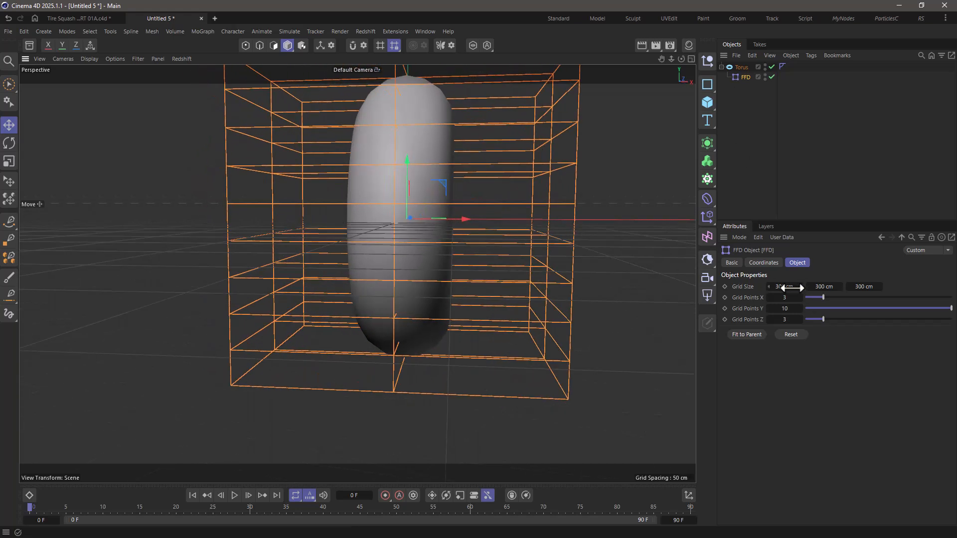
{"action": "left_click_drag", "start_coordinate": [787, 286], "coordinate": [787, 286]}
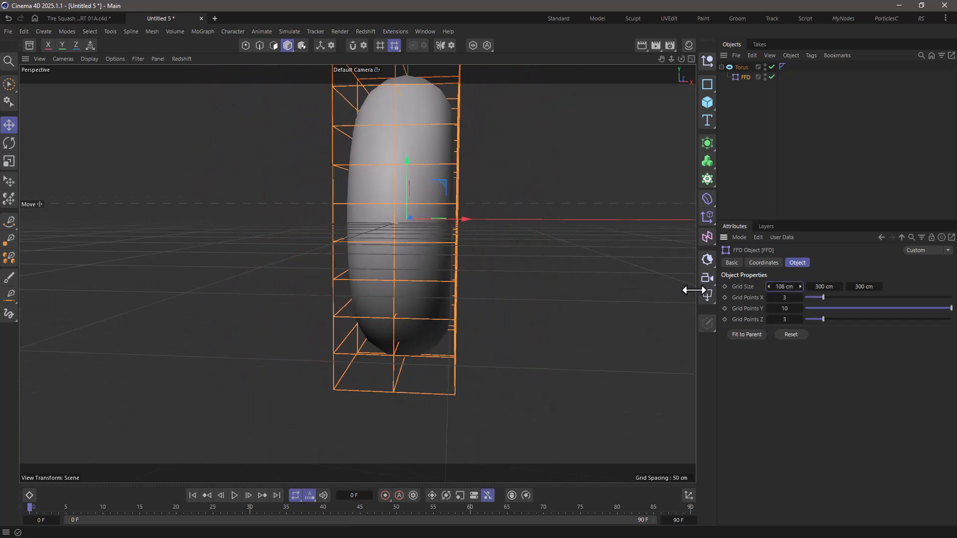
{"action": "left_click_drag", "start_coordinate": [864, 286], "coordinate": [866, 286]}
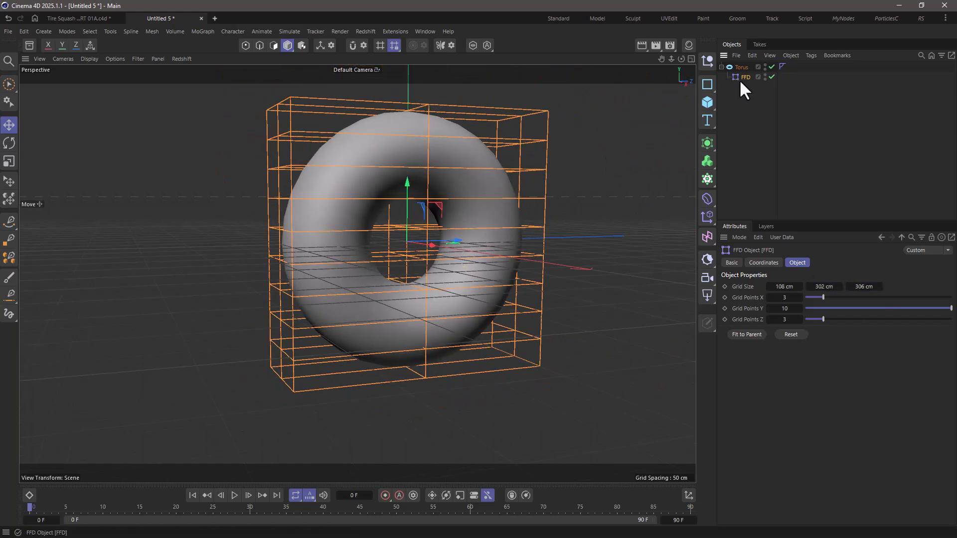
- Scale the FFD's bottom row of points outward and raise them to flatten the torus base
{"action": "left_click", "coordinate": [245, 45]}
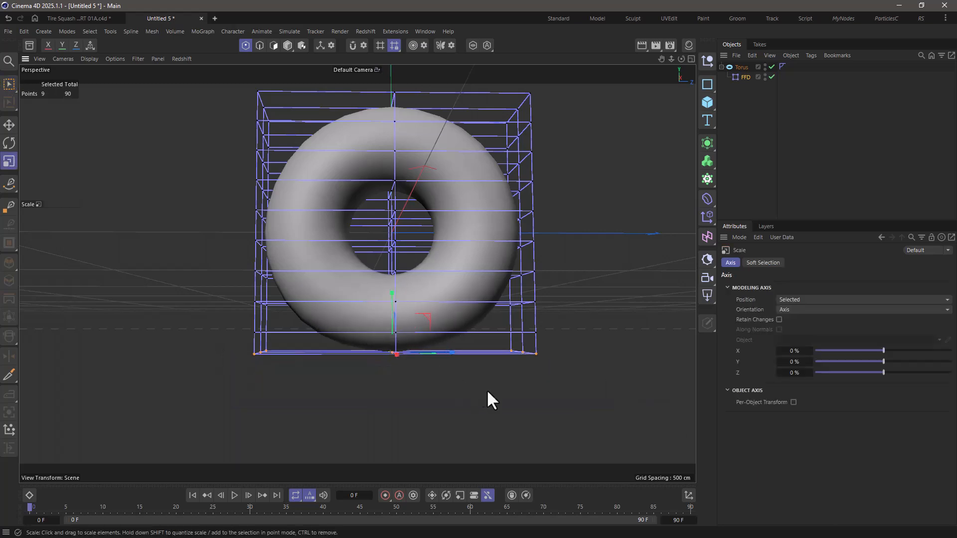
{"action": "left_click_drag", "start_coordinate": [397, 353], "coordinate": [482, 352]}
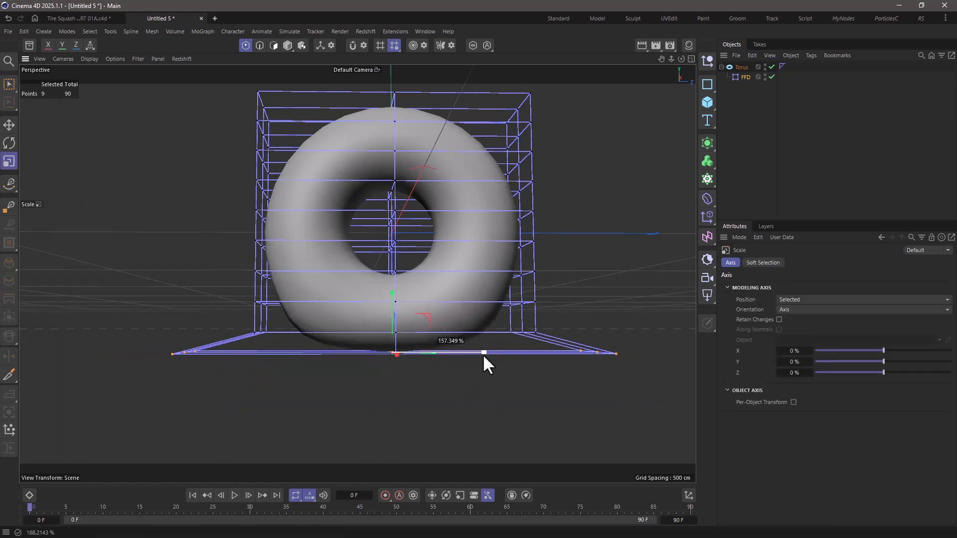
{"action": "left_click_drag", "start_coordinate": [489, 363], "coordinate": [372, 278]}
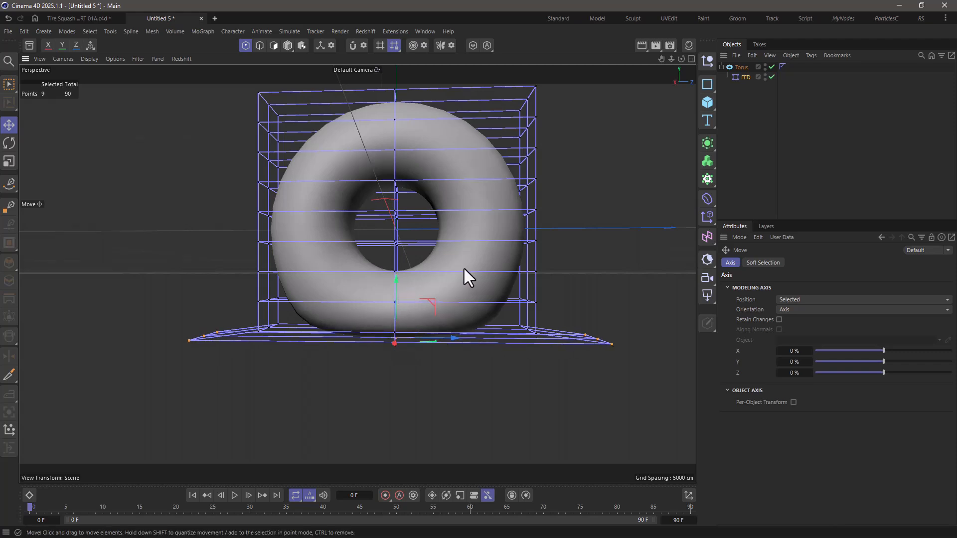
- Rotate the torus with its cage to test the deformation, then return it to its original orientation
{"action": "left_click", "coordinate": [9, 143]}
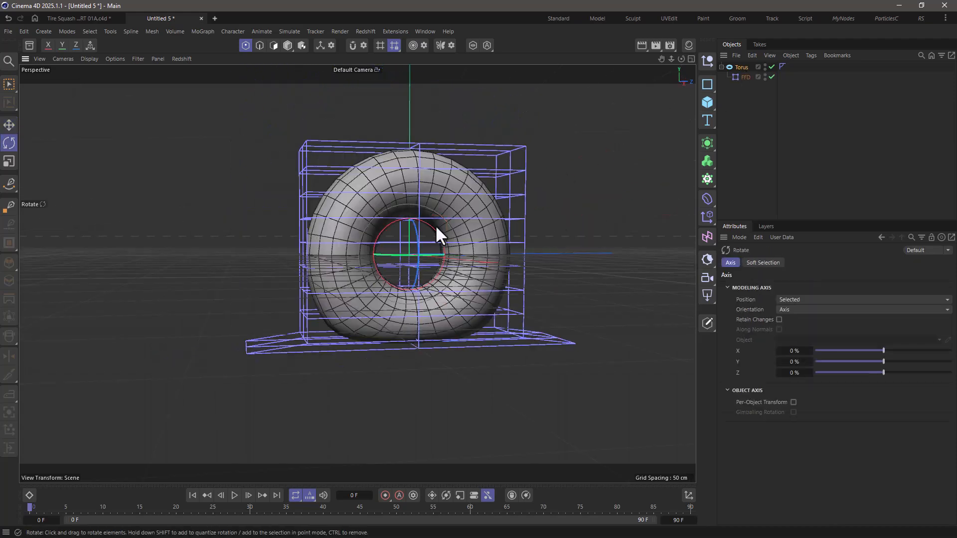
{"action": "left_click_drag", "start_coordinate": [437, 235], "coordinate": [379, 239]}
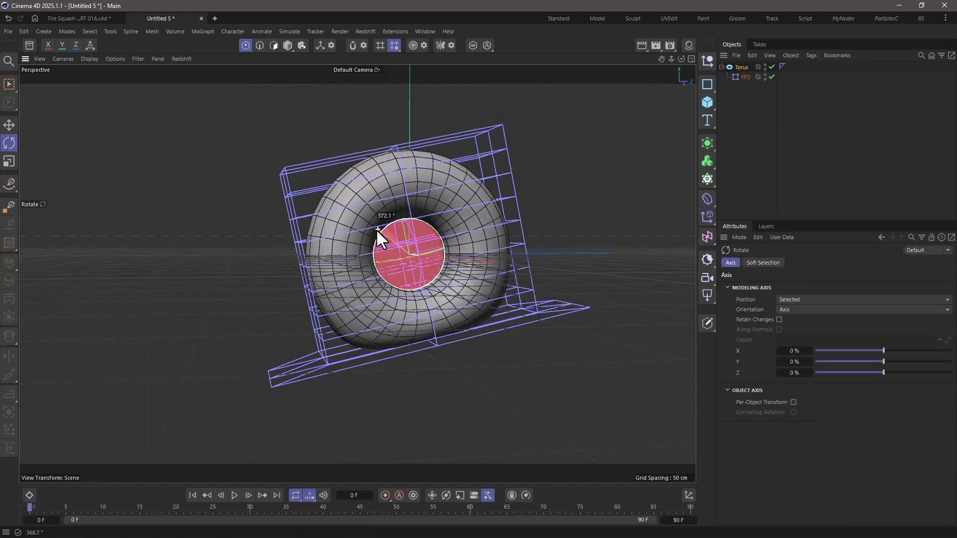
{"action": "left_click_drag", "start_coordinate": [382, 238], "coordinate": [500, 271]}
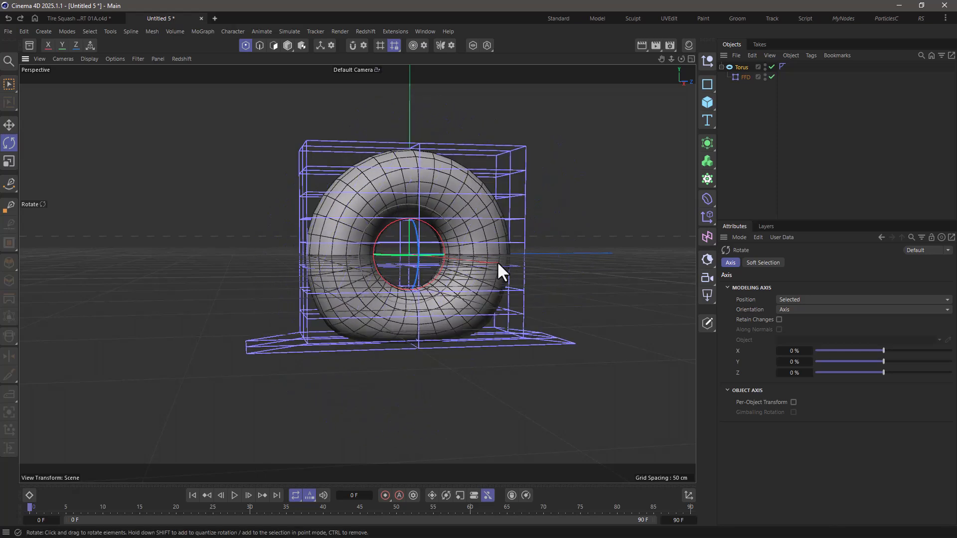
{"action": "mouse_move", "coordinate": [374, 264]}
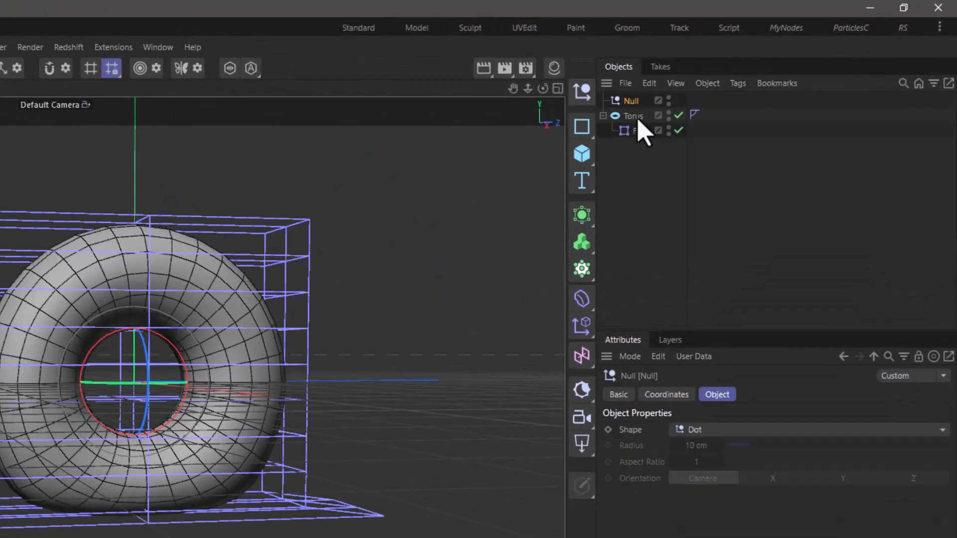
- Make Torus and FFD siblings under a Null and spin the torus to confirm the flat bottom stays fixed
{"action": "left_click", "coordinate": [629, 116]}
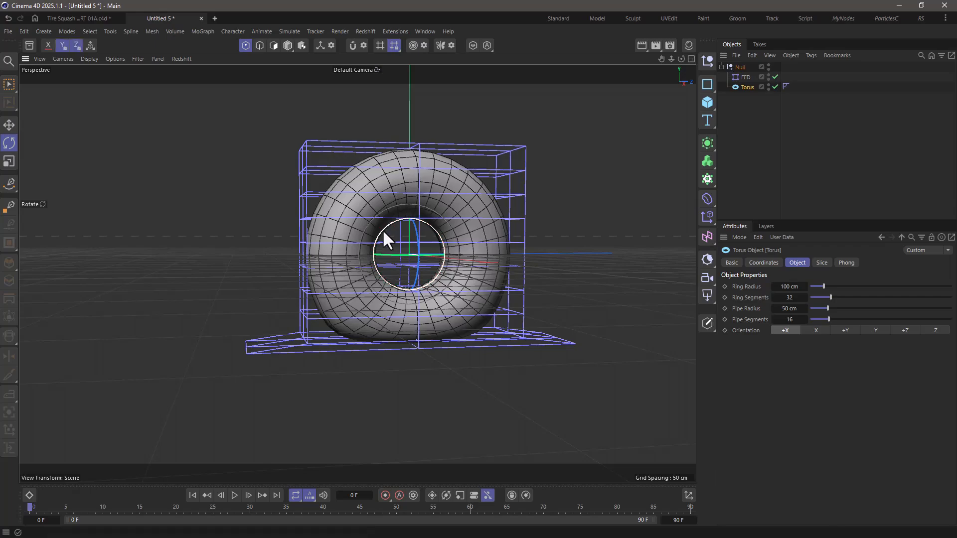
{"action": "left_click_drag", "start_coordinate": [385, 240], "coordinate": [430, 259]}
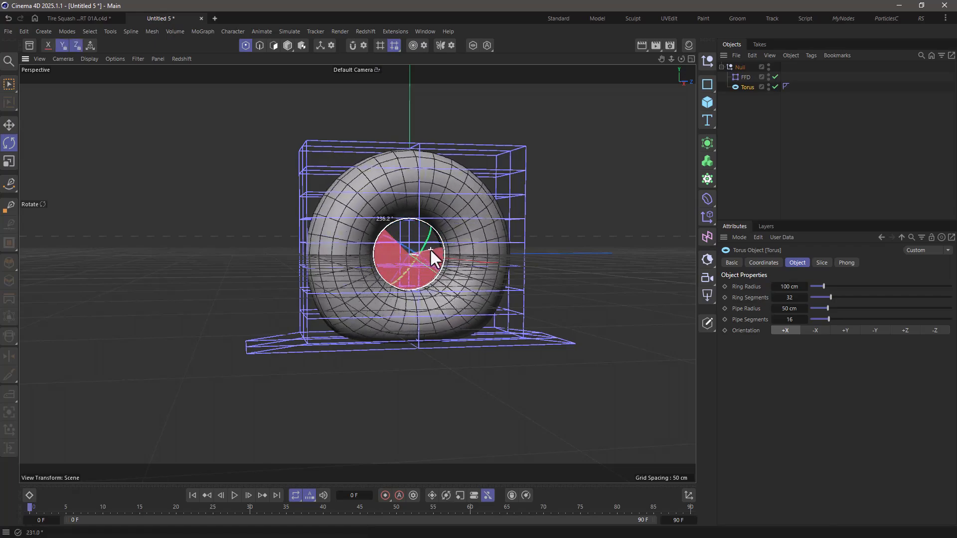
{"action": "left_click_drag", "start_coordinate": [434, 260], "coordinate": [394, 265]}
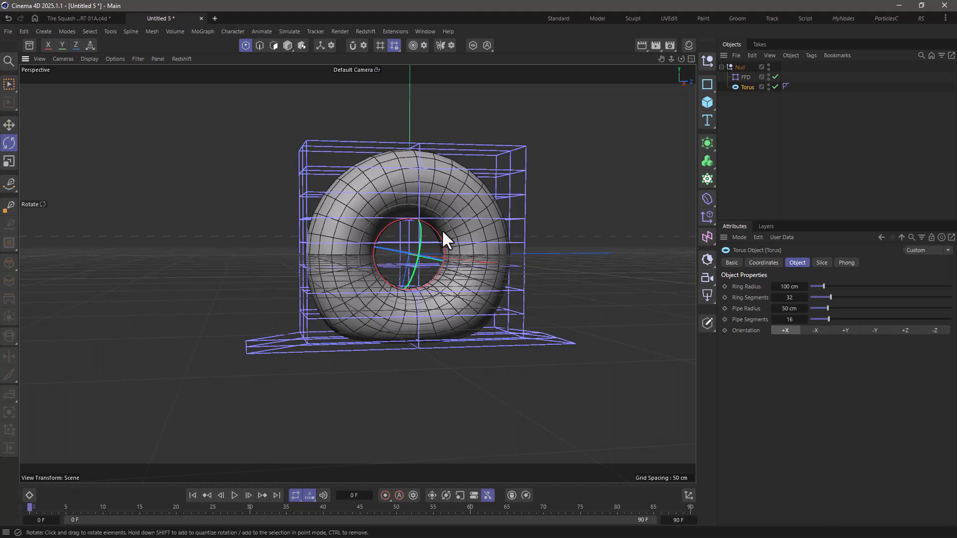
{"action": "mouse_move", "coordinate": [108, 109]}
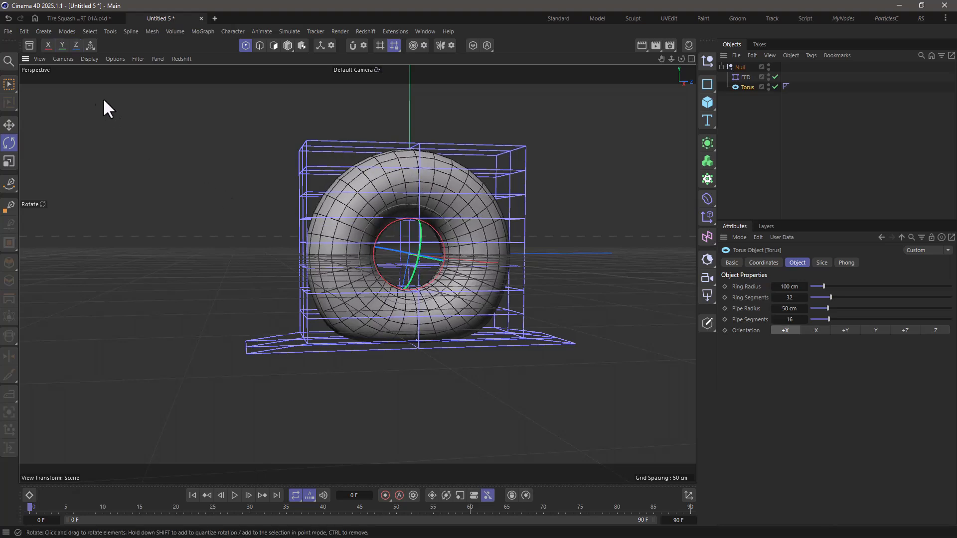
{"action": "left_click", "coordinate": [72, 18]}
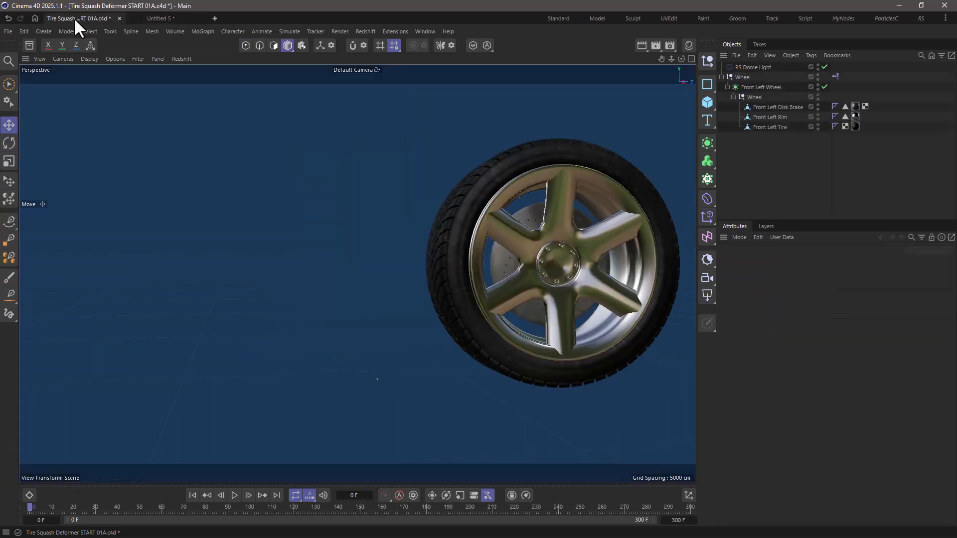
{"action": "left_click_drag", "start_coordinate": [32, 506], "coordinate": [72, 507]}
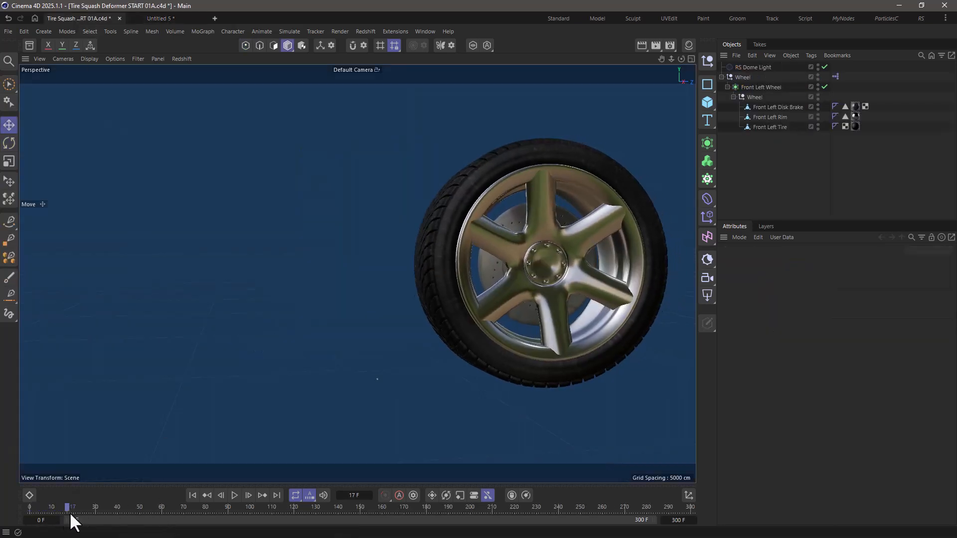
{"action": "left_click_drag", "start_coordinate": [72, 507], "coordinate": [470, 507]}
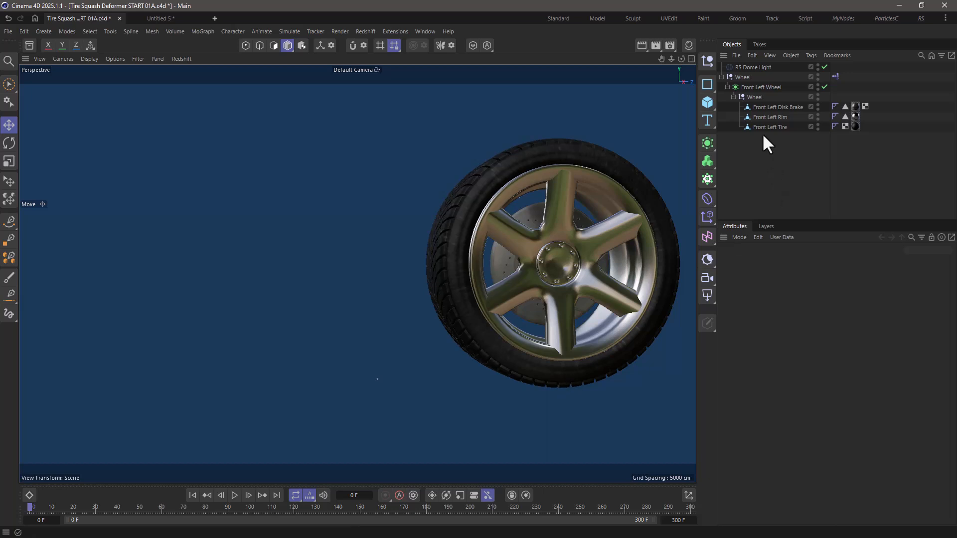
{"action": "left_click", "coordinate": [771, 126]}
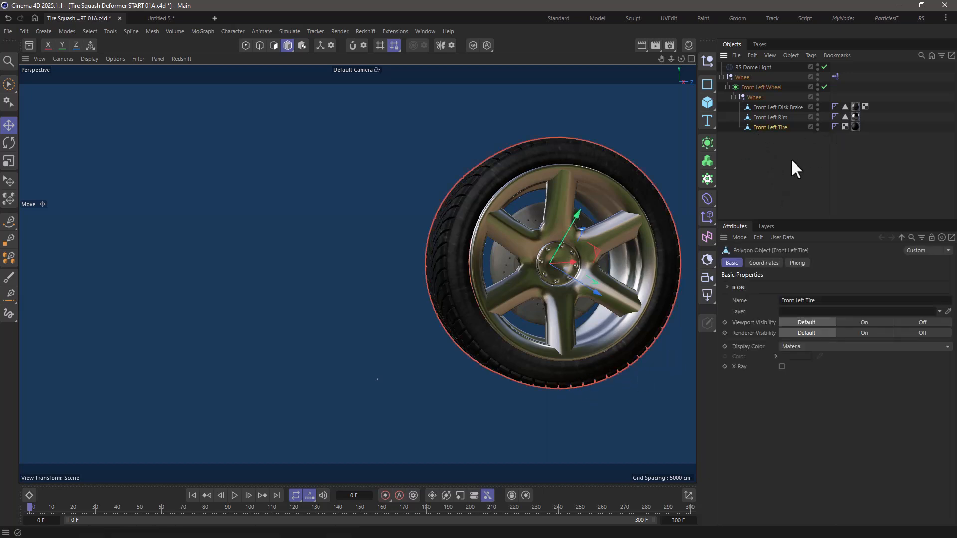
{"action": "mouse_move", "coordinate": [759, 87]}
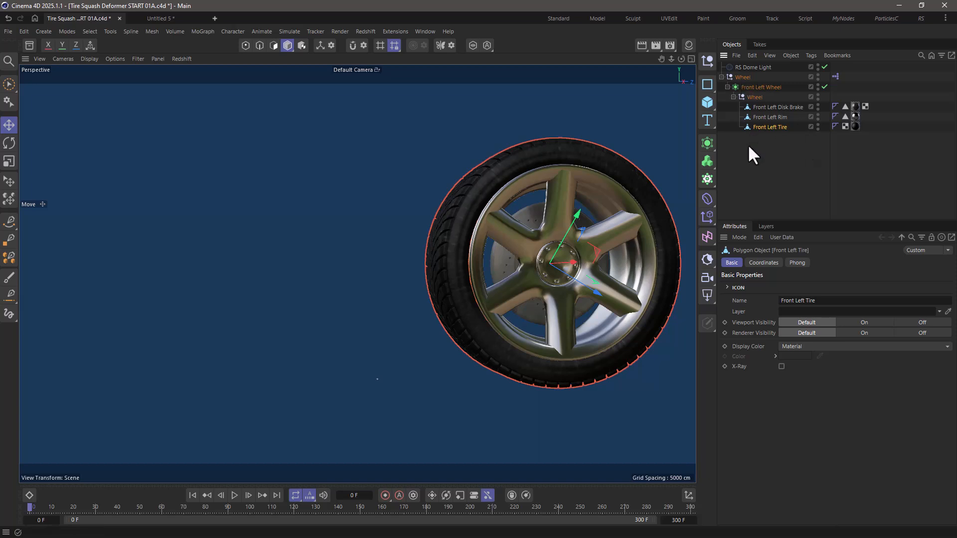
{"action": "mouse_move", "coordinate": [759, 147]}
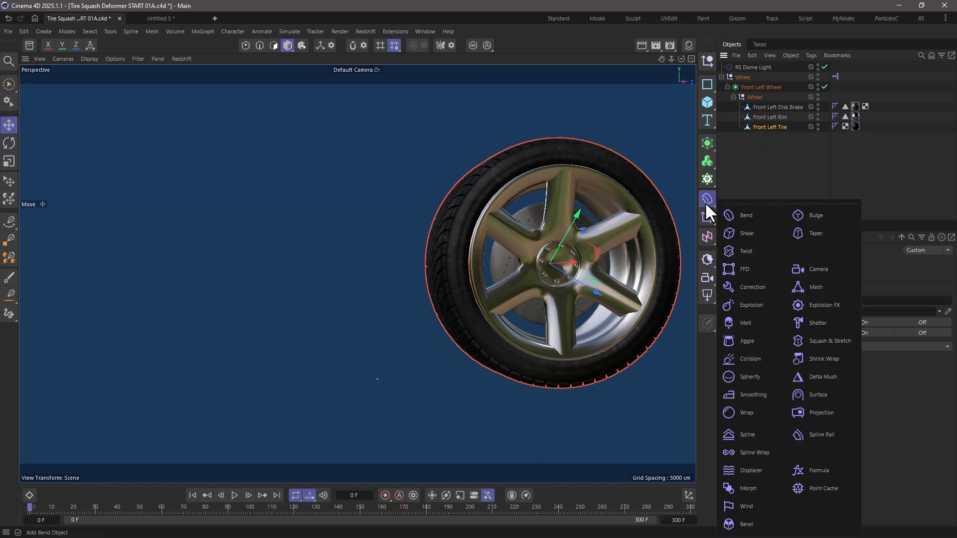
- Place an FFD under Front Left Tire sized 22/66/66 cm and verify the fit in the Right view
{"action": "left_click", "coordinate": [743, 268]}
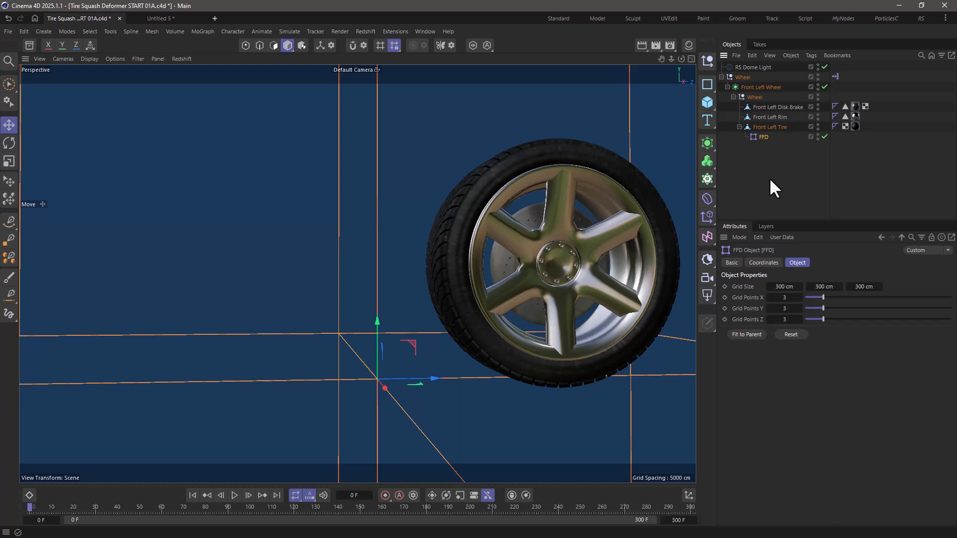
{"action": "left_click", "coordinate": [763, 262]}
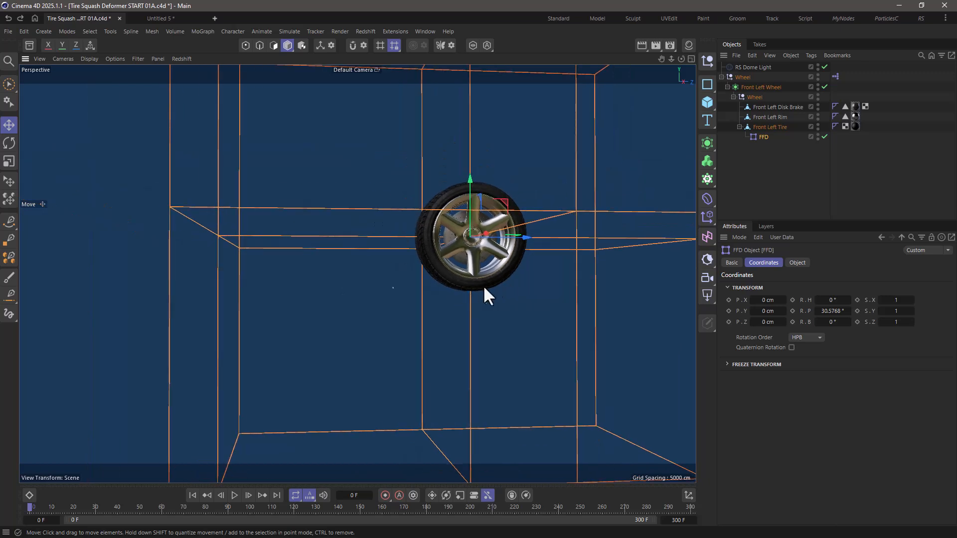
{"action": "mouse_move", "coordinate": [662, 340]}
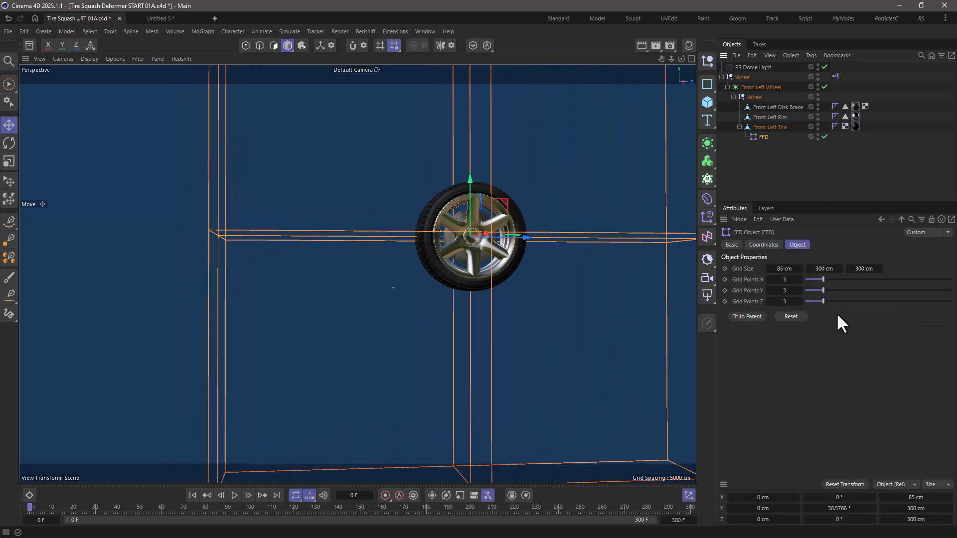
{"action": "left_click_drag", "start_coordinate": [785, 268], "coordinate": [799, 268]}
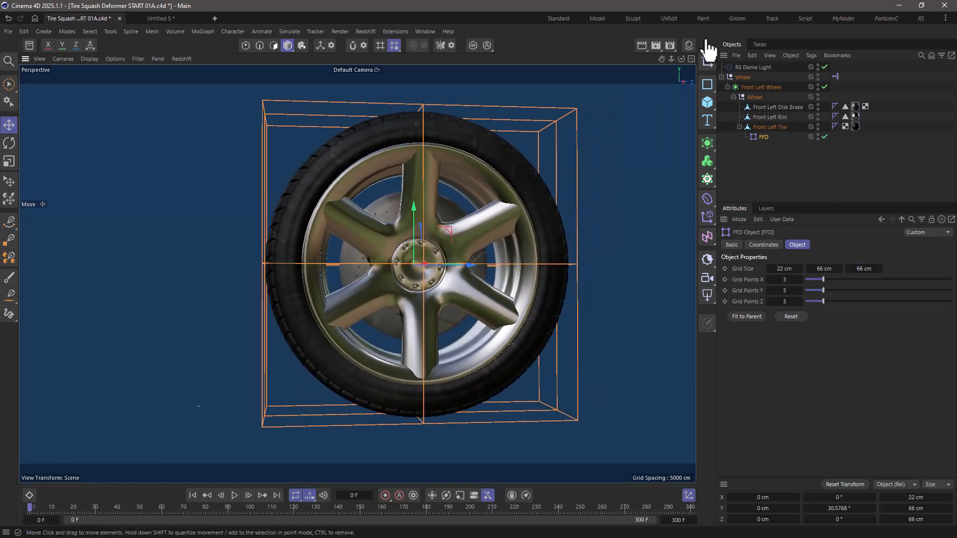
{"action": "left_click", "coordinate": [706, 59]}
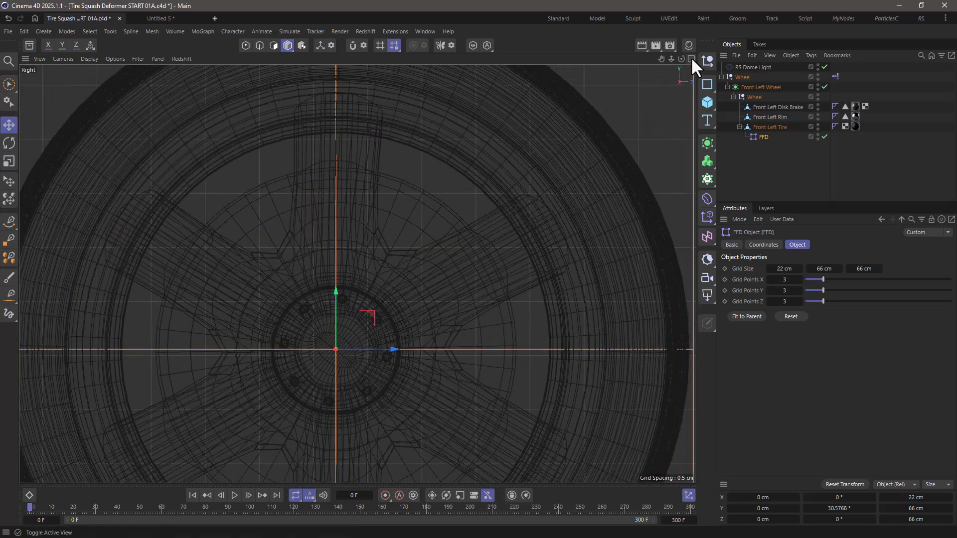
{"action": "left_click", "coordinate": [692, 59]}
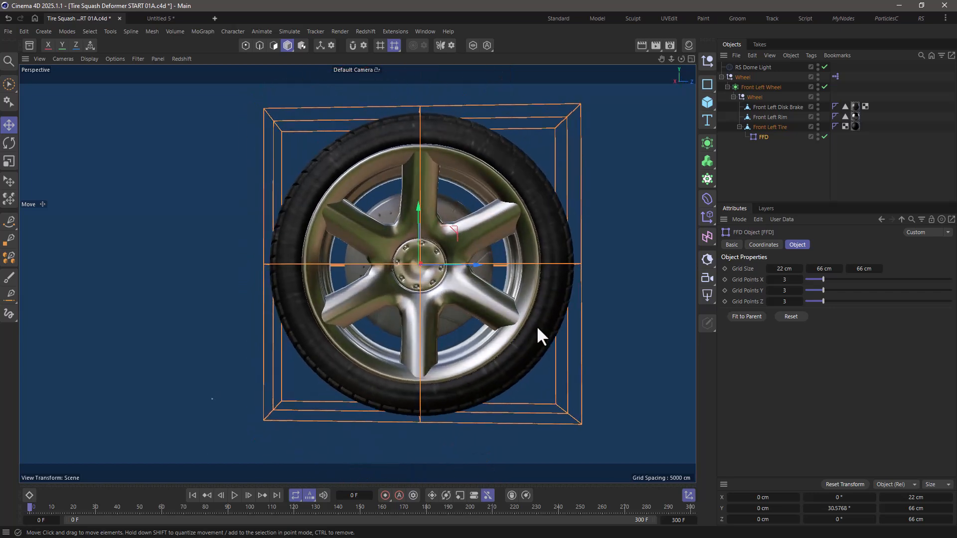
{"action": "mouse_move", "coordinate": [418, 420]}
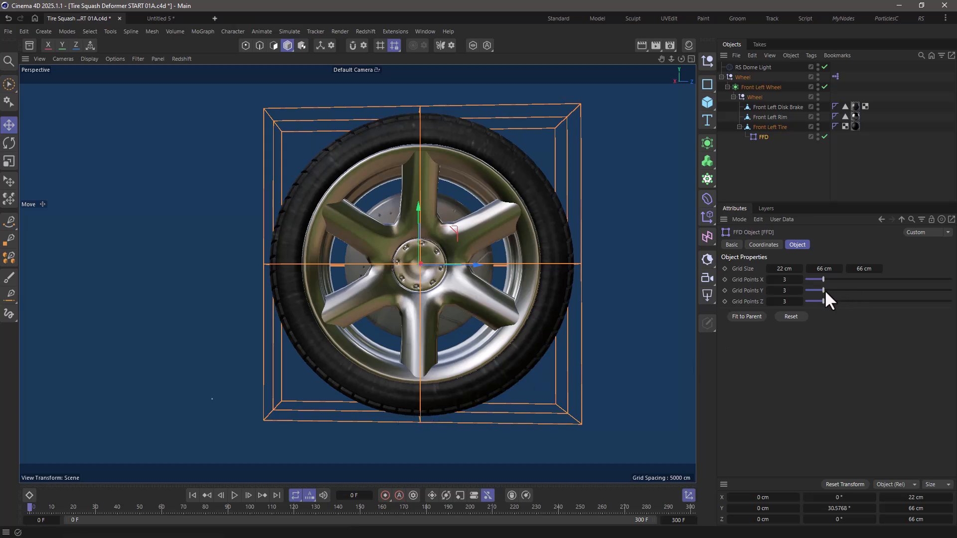
- Set Grid Points Y to 20, select the bottom row in Point mode and push it up in the Right view
{"action": "left_click_drag", "start_coordinate": [815, 290], "coordinate": [940, 290]}
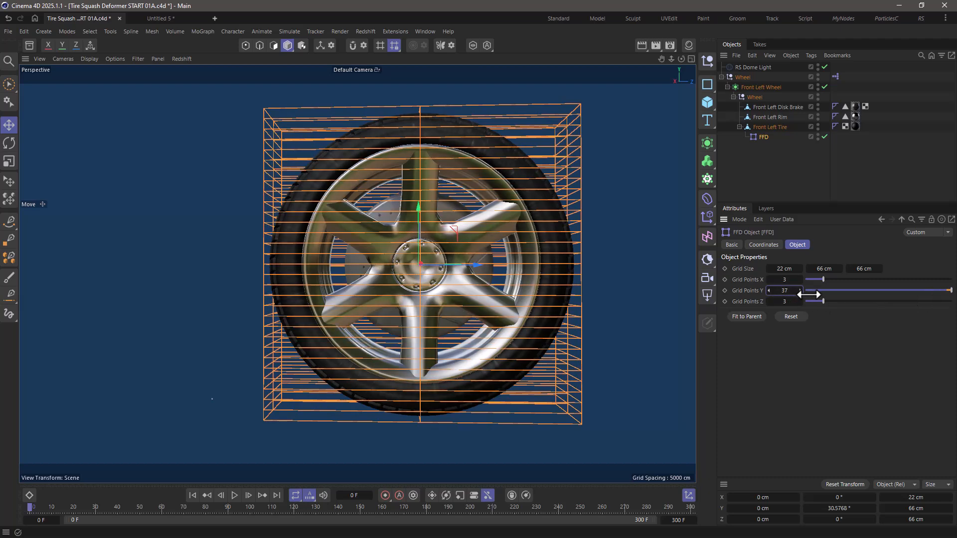
{"action": "left_click_drag", "start_coordinate": [793, 290], "coordinate": [793, 290]}
{"action": "type", "text": "20"}
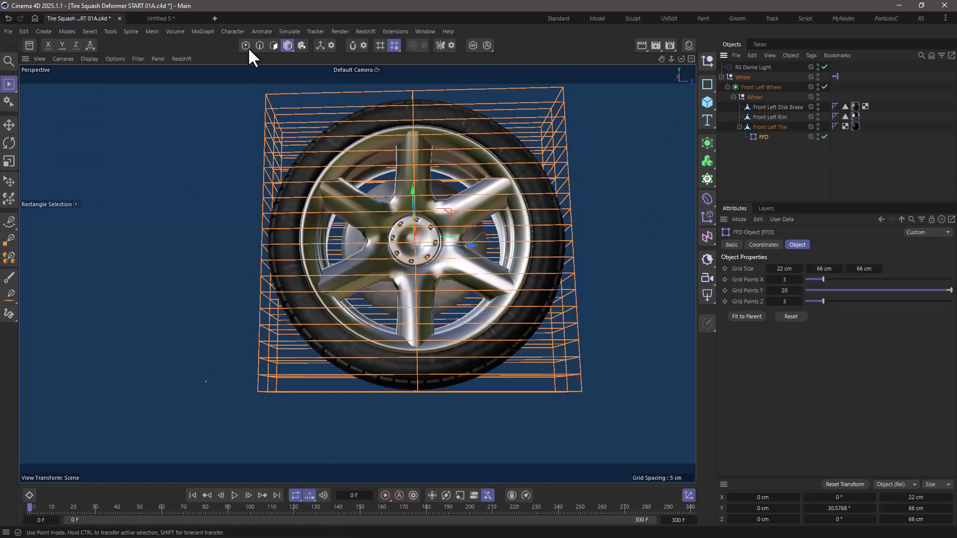
{"action": "left_click", "coordinate": [245, 45]}
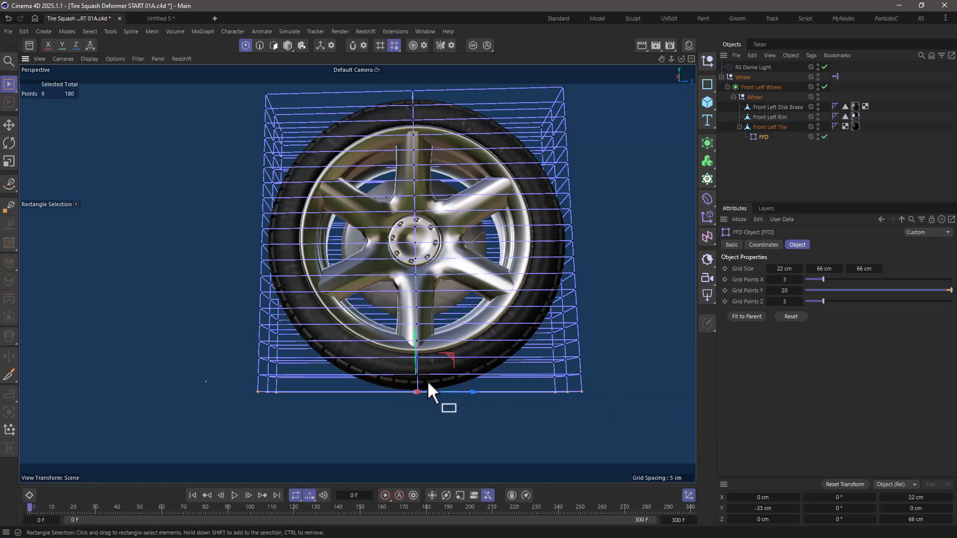
{"action": "left_click_drag", "start_coordinate": [418, 392], "coordinate": [418, 365]}
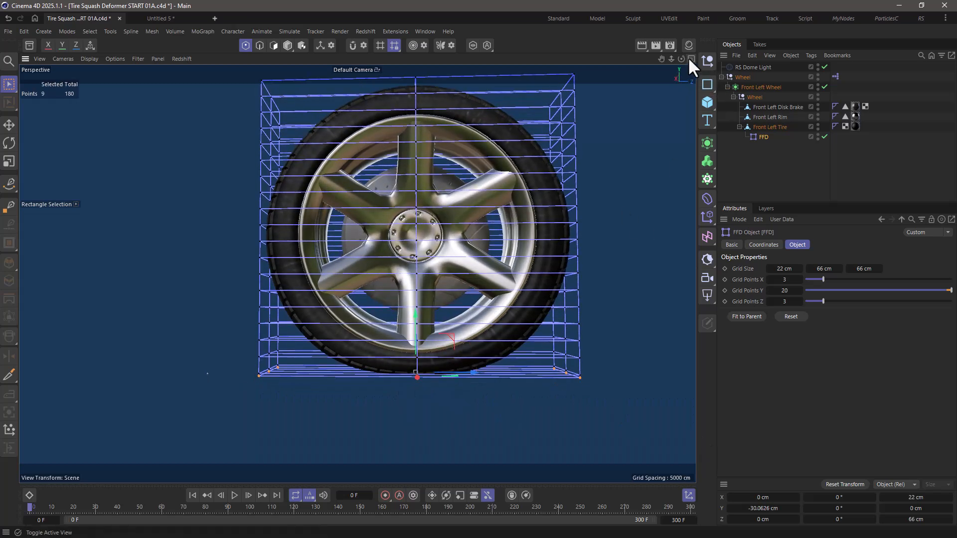
{"action": "left_click", "coordinate": [690, 64]}
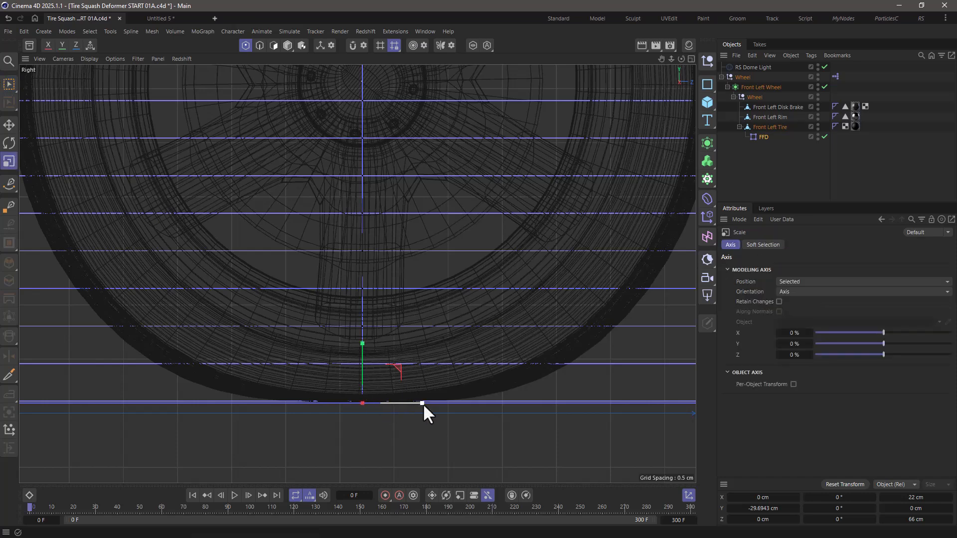
{"action": "left_click_drag", "start_coordinate": [420, 403], "coordinate": [439, 402]}
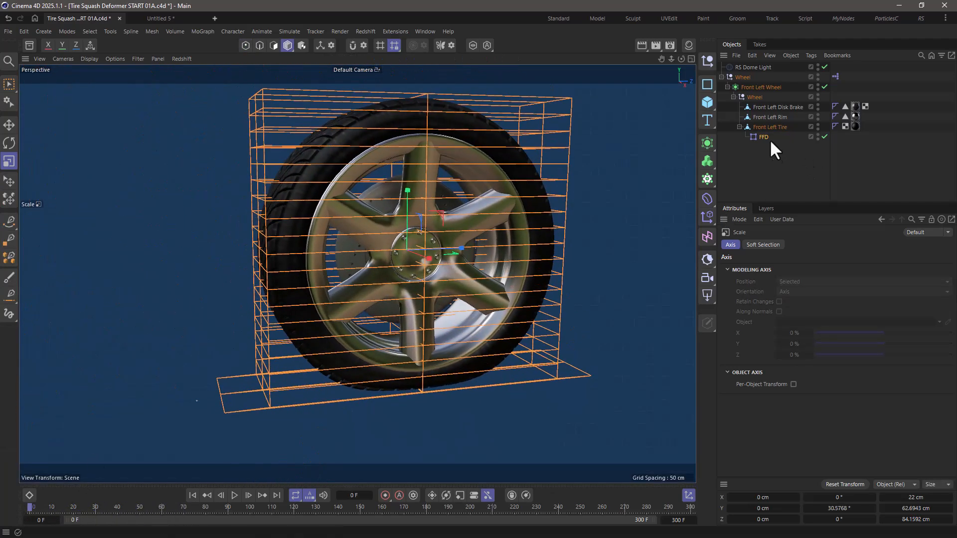
- Link Front Left Wheel's R.P as XPresso driver to the FFD's R.P so it counter-rotates (-30.58° vs +30.58°)
{"action": "left_click", "coordinate": [742, 76]}
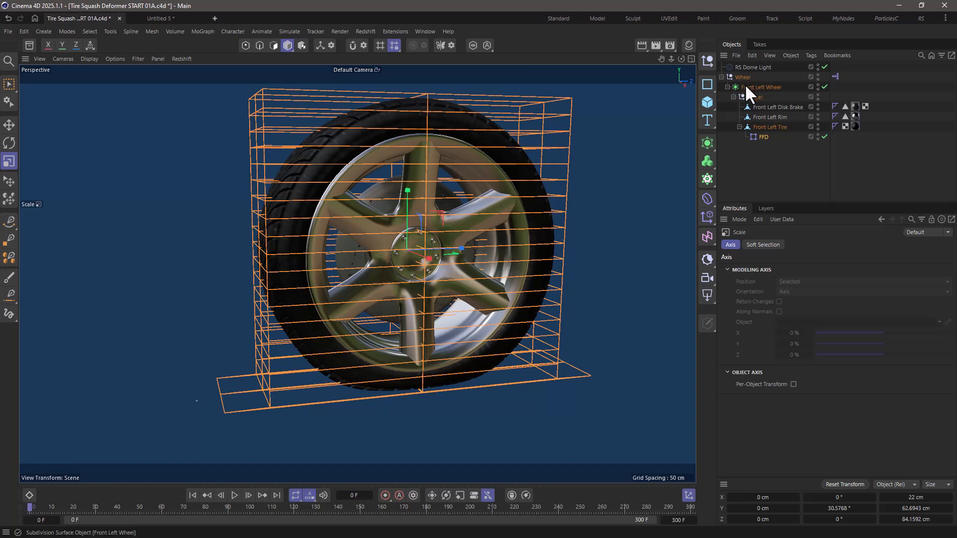
{"action": "left_click", "coordinate": [761, 87]}
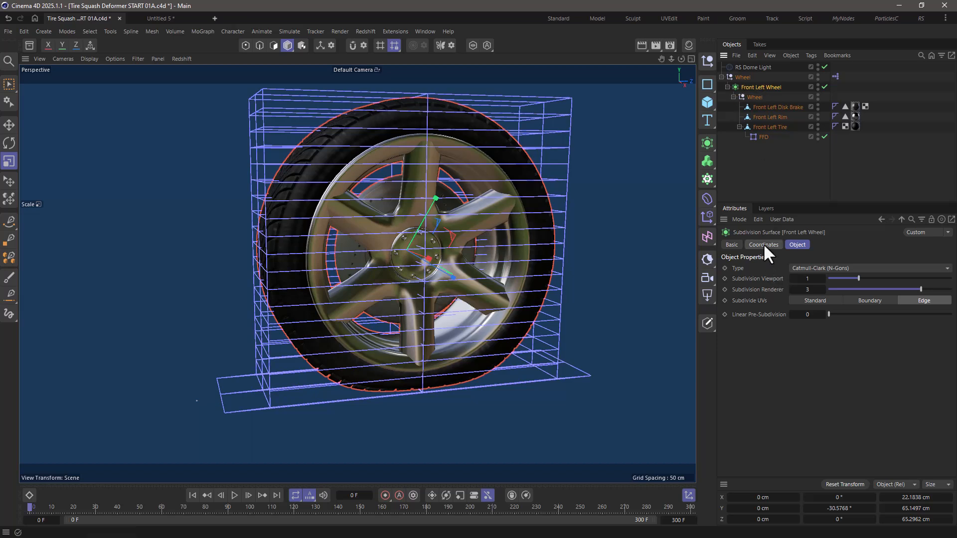
{"action": "left_click", "coordinate": [762, 245]}
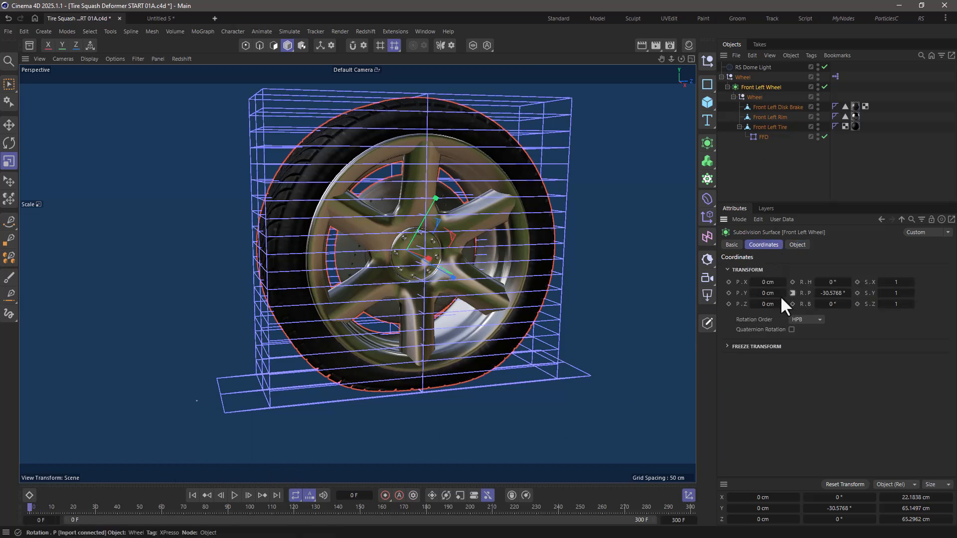
{"action": "left_click_drag", "start_coordinate": [33, 508], "coordinate": [144, 508]}
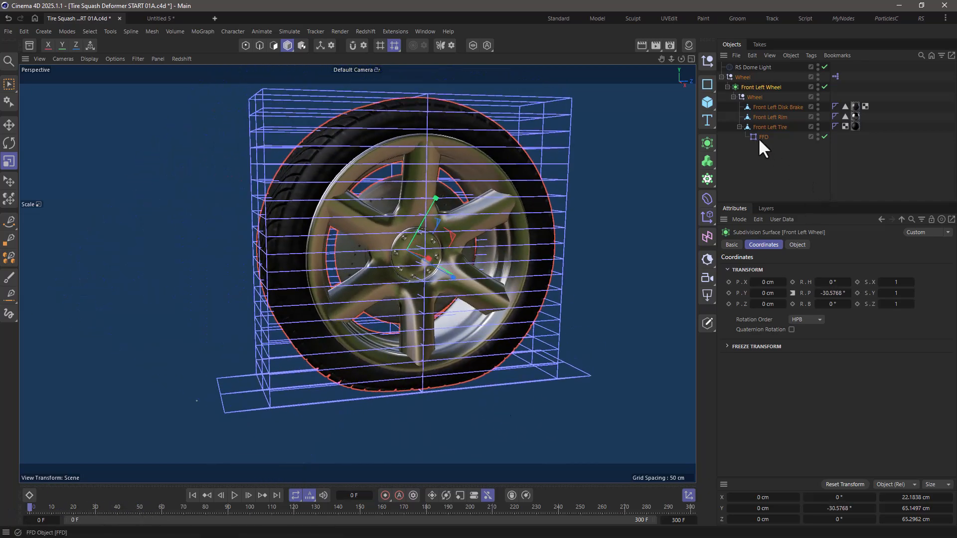
{"action": "left_click", "coordinate": [764, 137]}
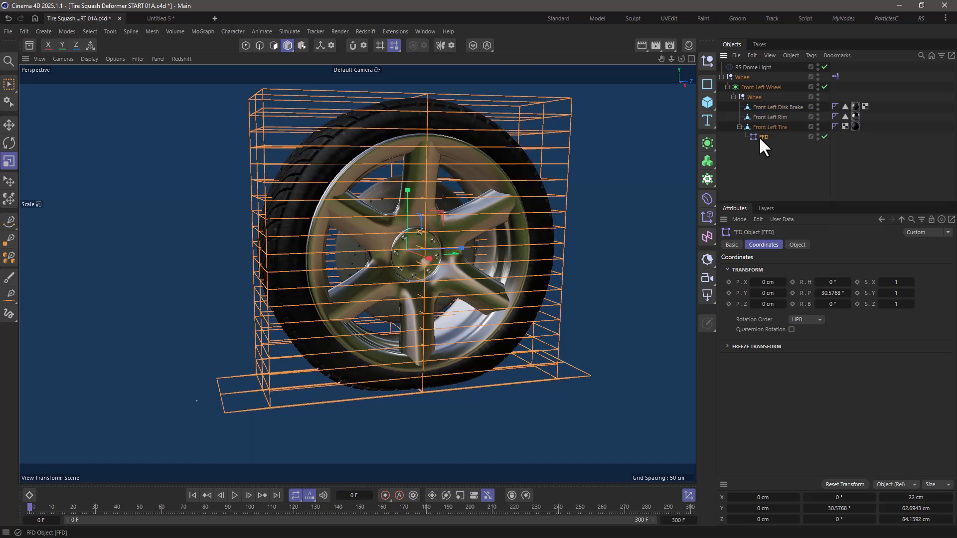
{"action": "left_click", "coordinate": [771, 87]}
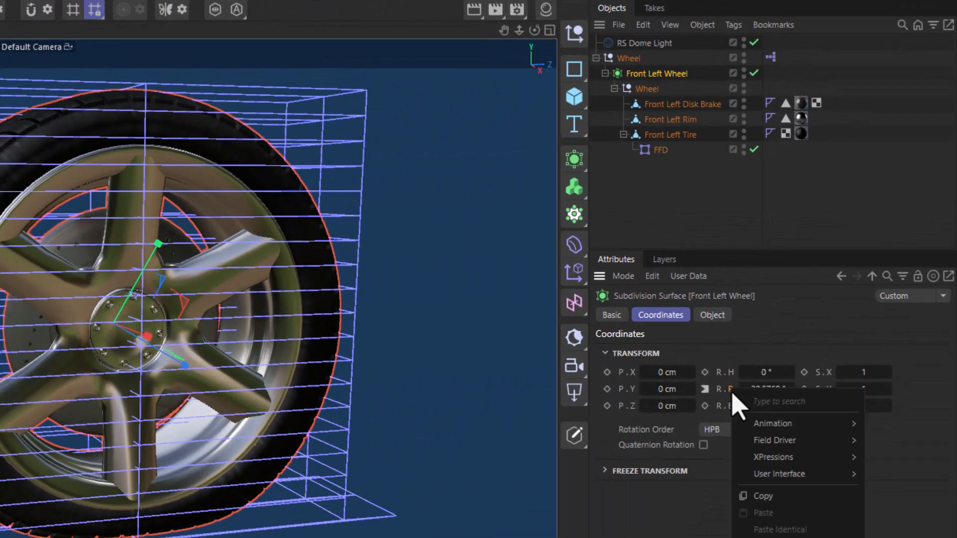
{"action": "mouse_move", "coordinate": [773, 458]}
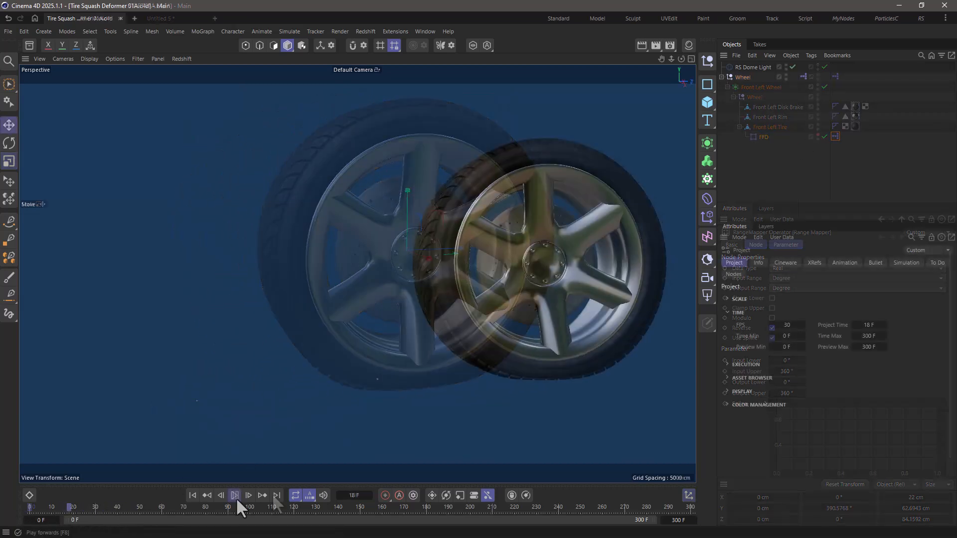
- Play the animation forwards to preview the rolling tire with its fixed flattened base
{"action": "left_click", "coordinate": [248, 495]}
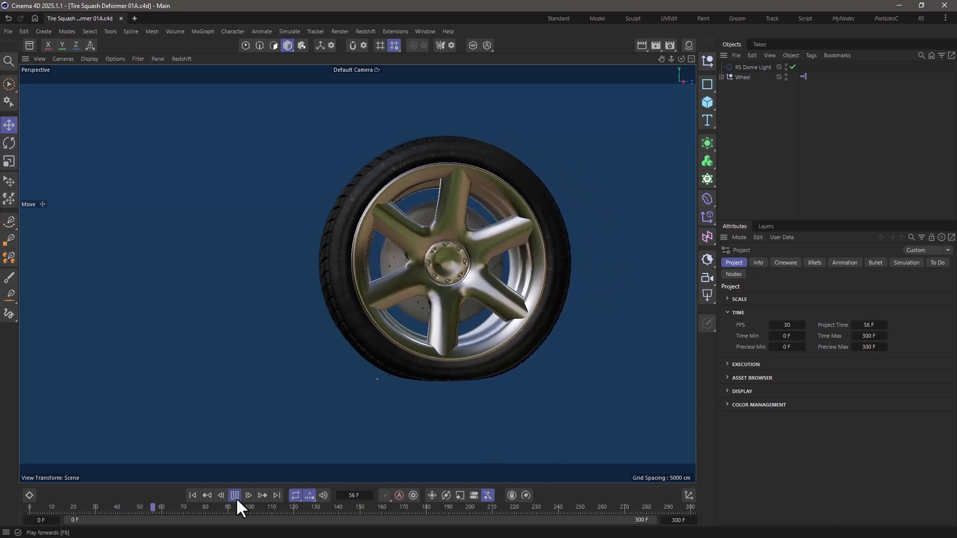